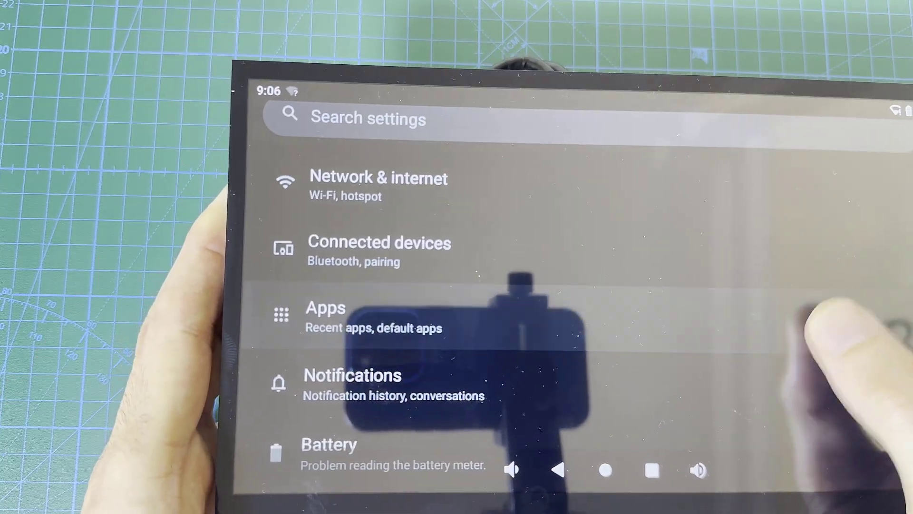
# Scroll the YouTube channel page, then go to the Orange Pi home screen
pyautogui.scroll(-3)
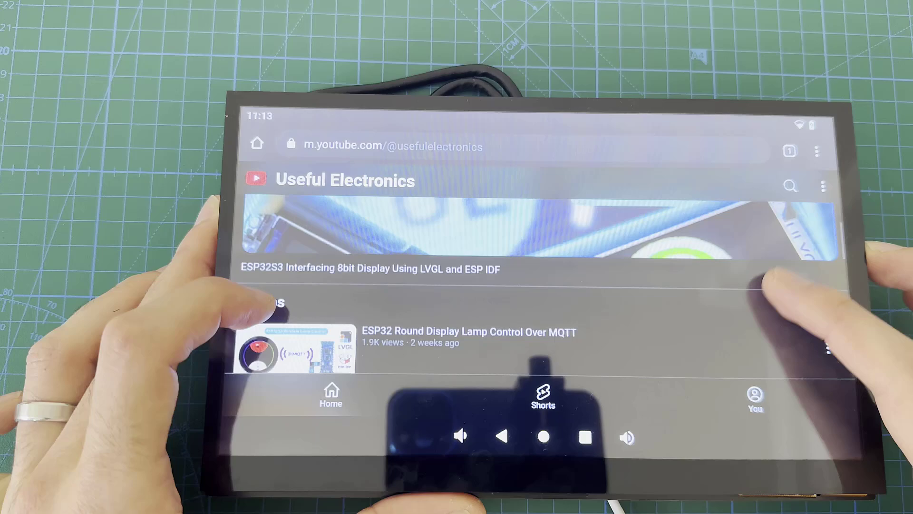
pyautogui.click(308, 354)
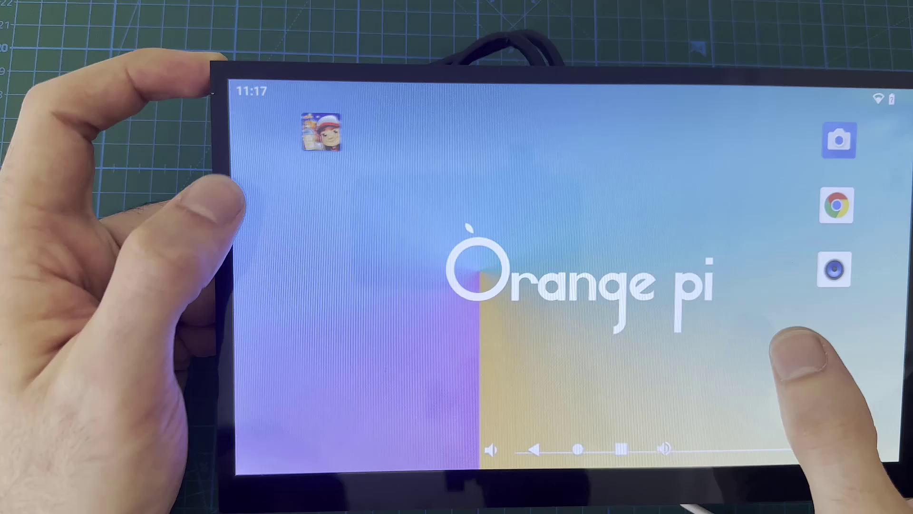
pyautogui.click(320, 136)
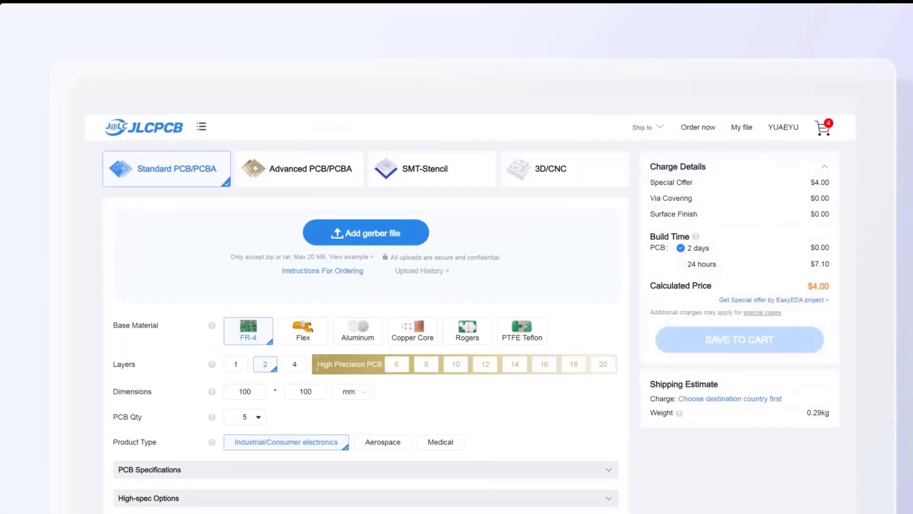
# Confirm the PCB assembly options and scroll through the 6 Layer PCB stackup page
pyautogui.click(366, 232)
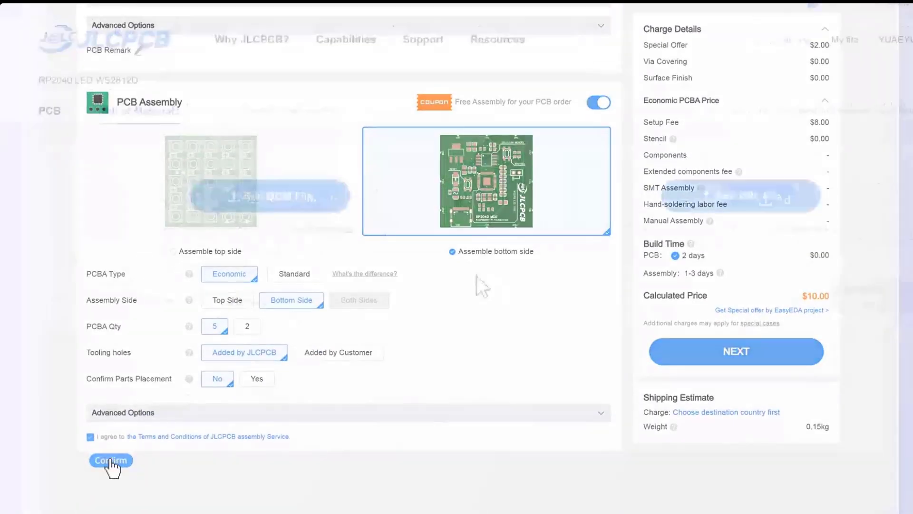
pyautogui.click(110, 460)
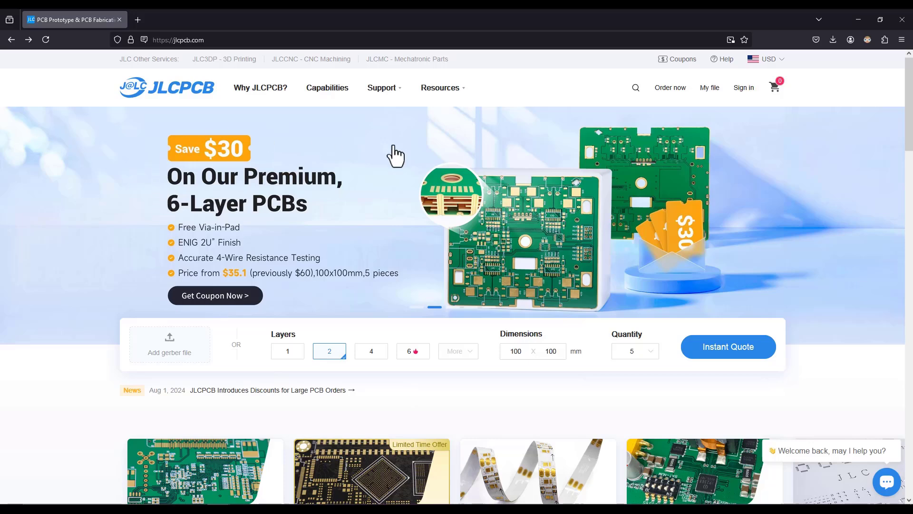
pyautogui.scroll(-3)
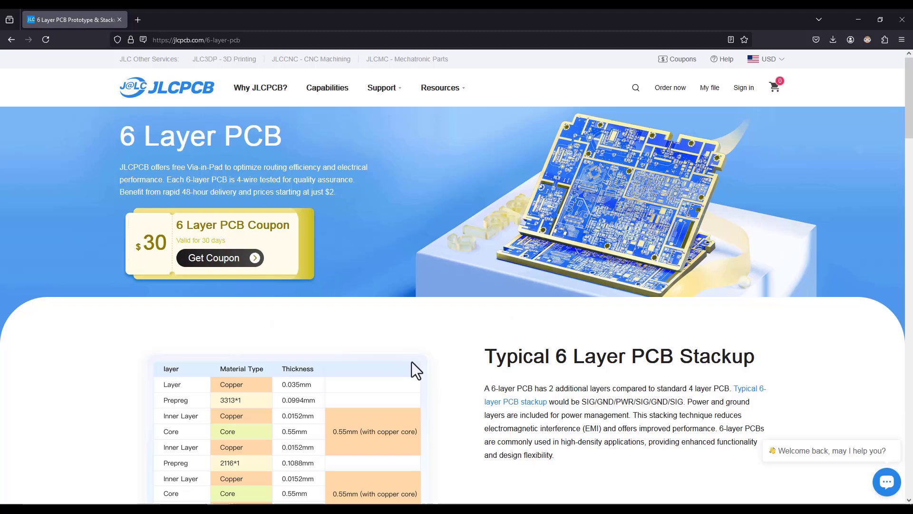
pyautogui.moveTo(430, 381)
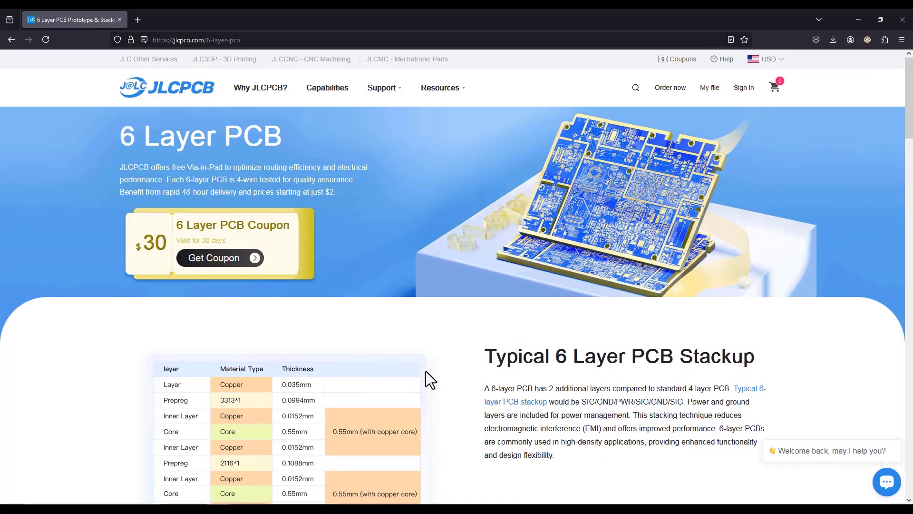
pyautogui.scroll(-3)
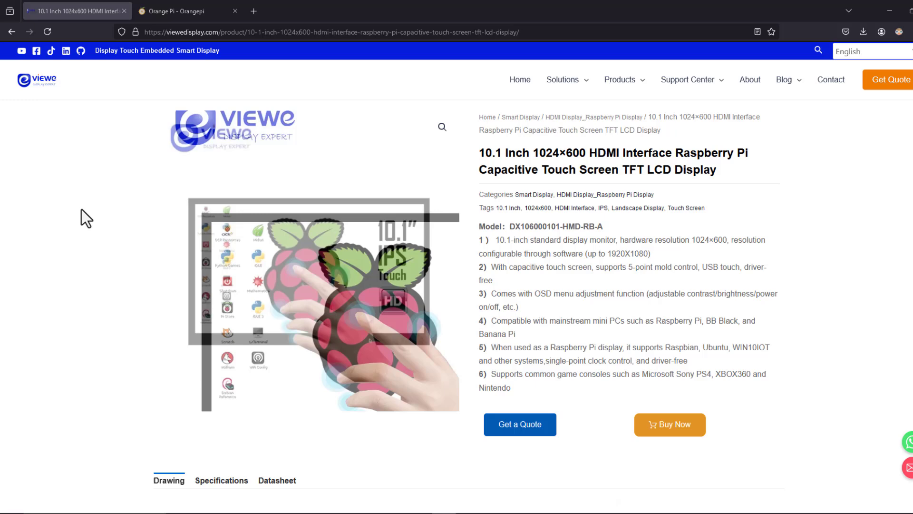
pyautogui.scroll(-3)
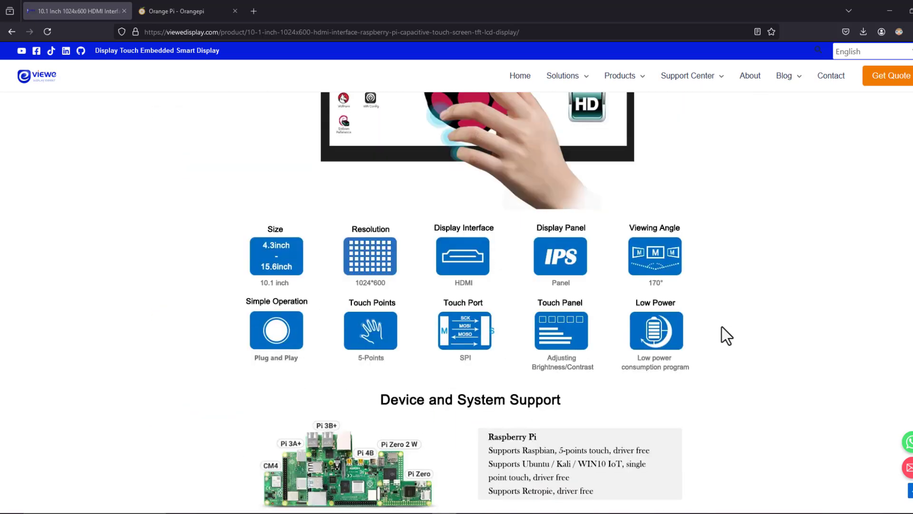
pyautogui.moveTo(693, 343)
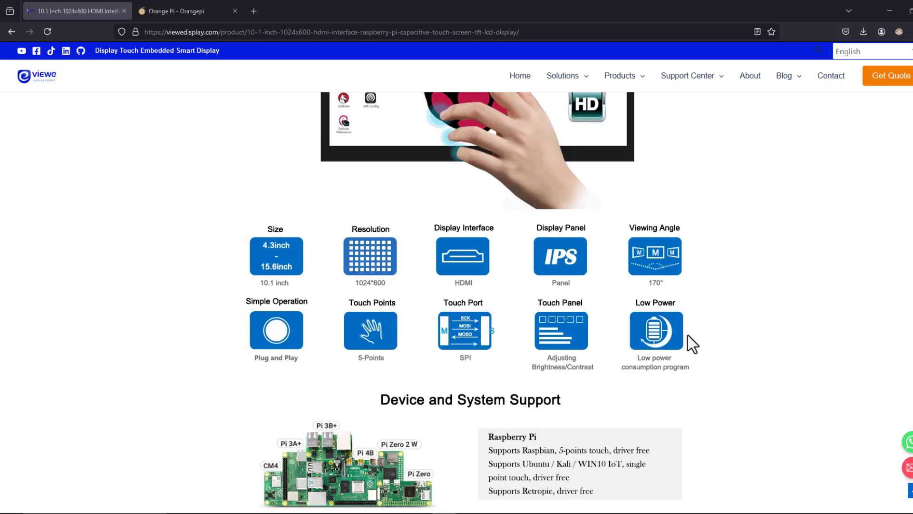
pyautogui.moveTo(665, 199)
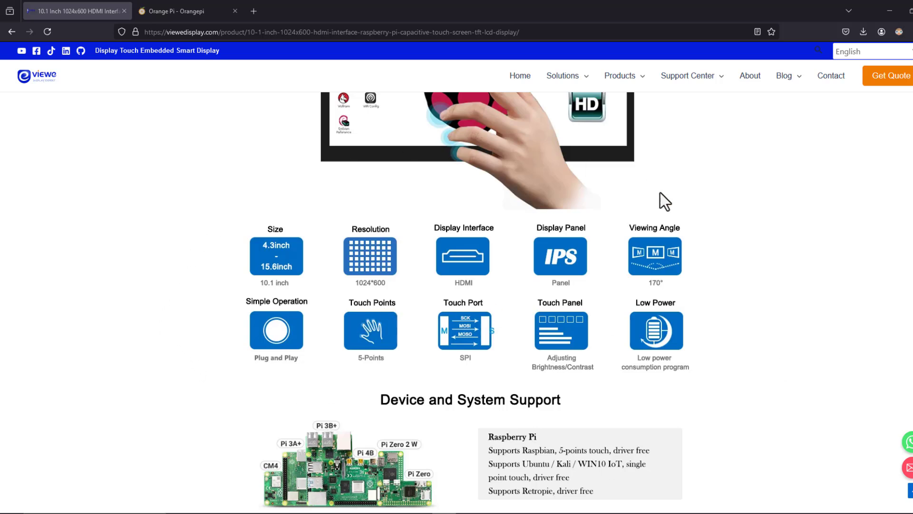
pyautogui.moveTo(635, 364)
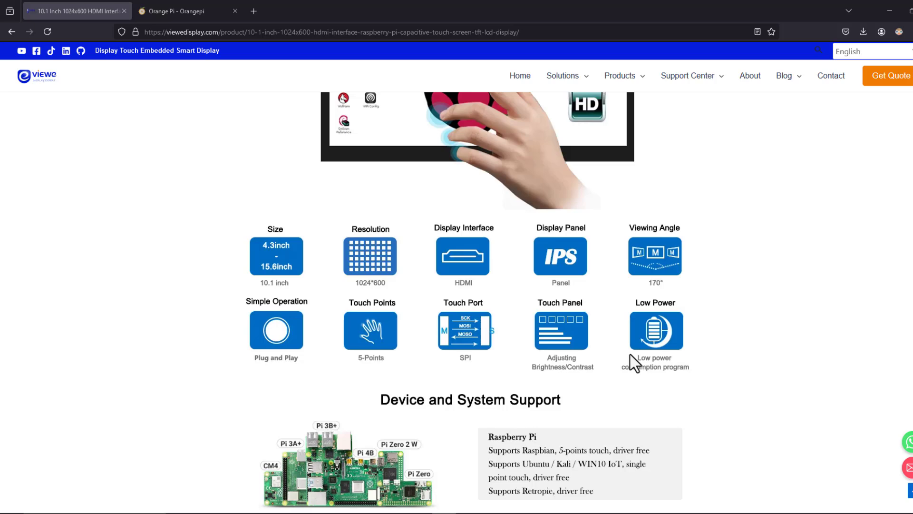
pyautogui.scroll(-3)
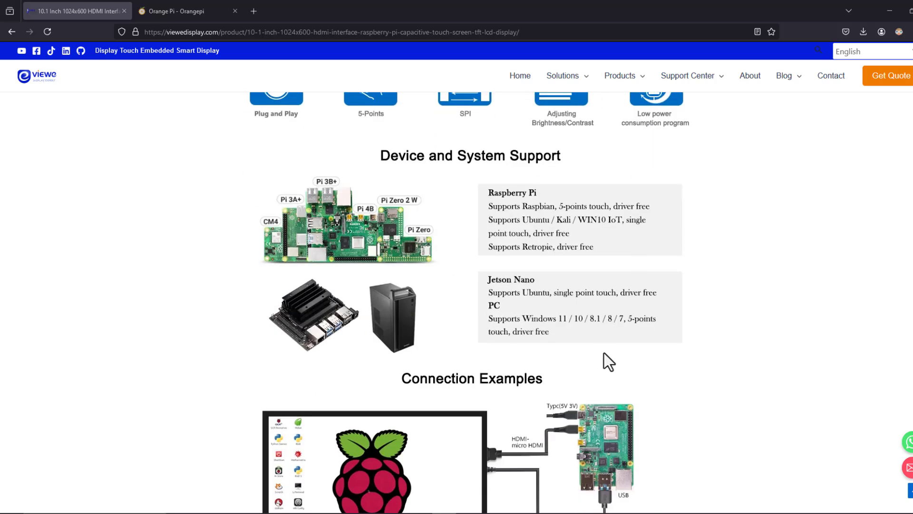
pyautogui.scroll(-3)
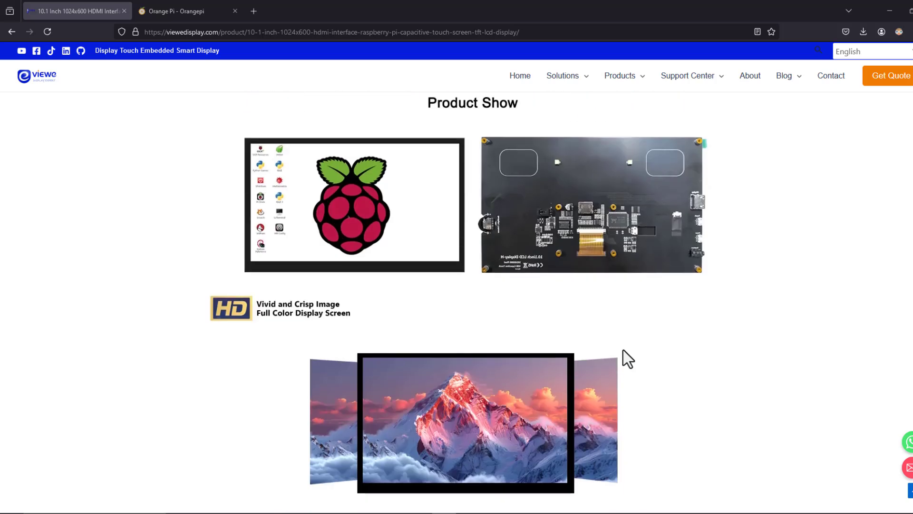
pyautogui.scroll(-3)
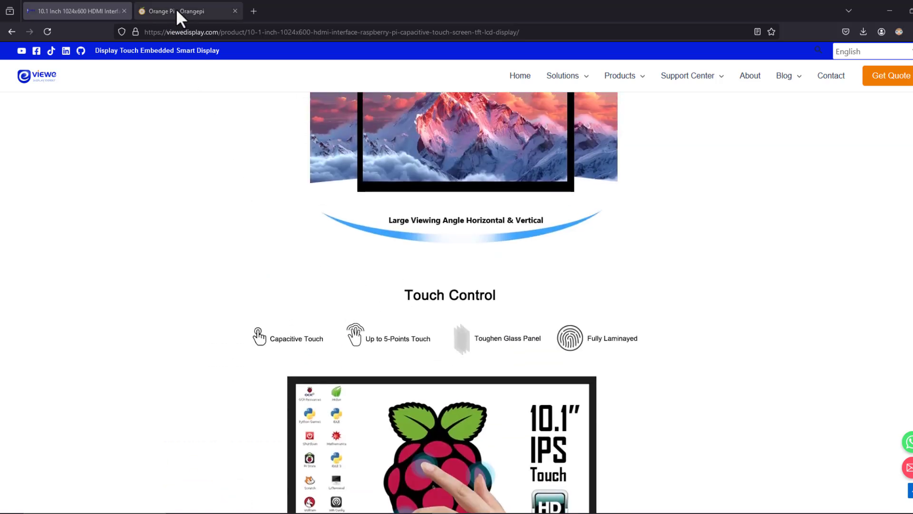
# Switch to the Orange Pi 5 Pro tab, browse its feature cards, and scroll back up
pyautogui.click(179, 11)
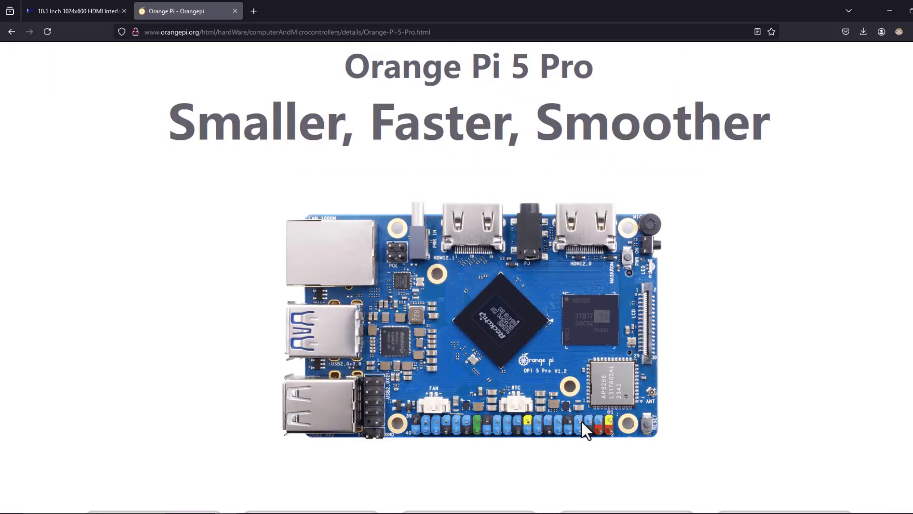
pyautogui.moveTo(748, 305)
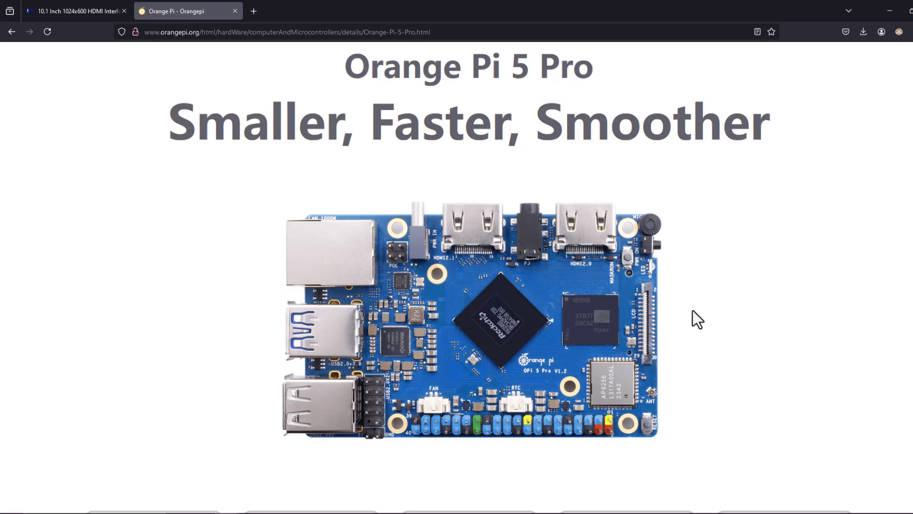
pyautogui.scroll(-3)
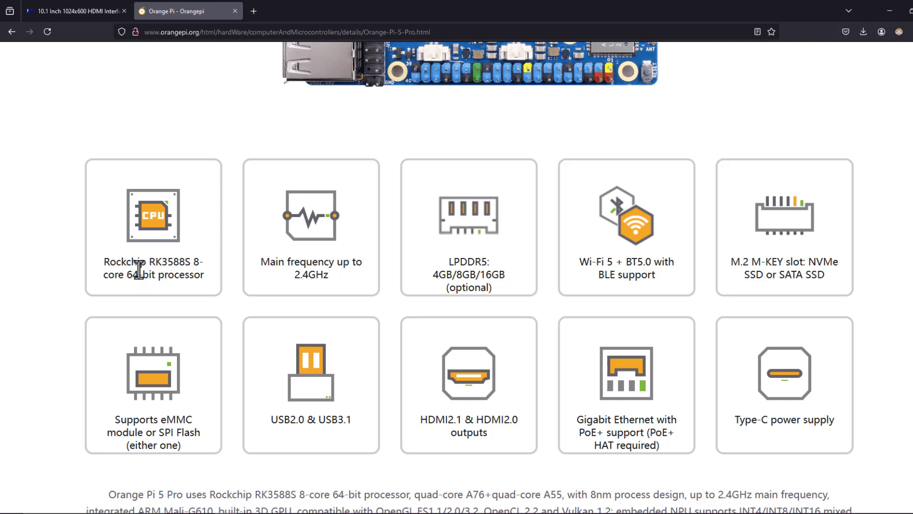
pyautogui.moveTo(138, 300)
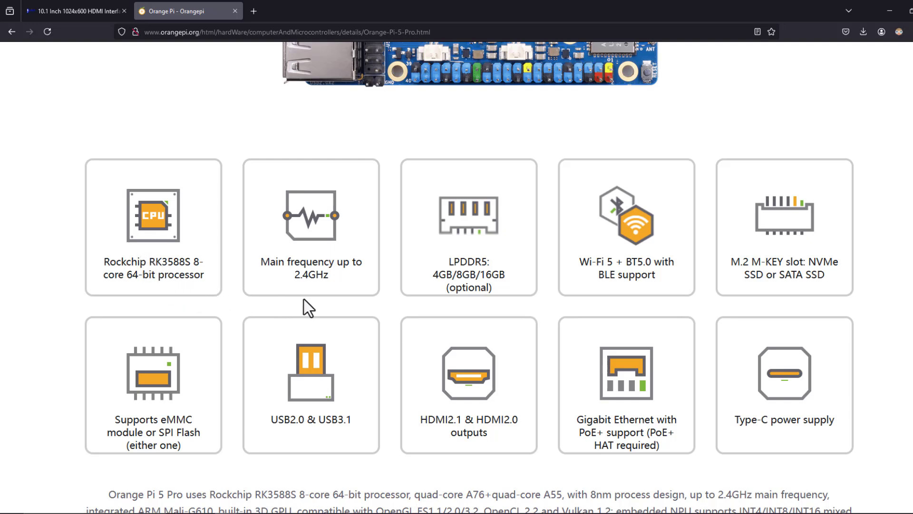
pyautogui.moveTo(514, 432)
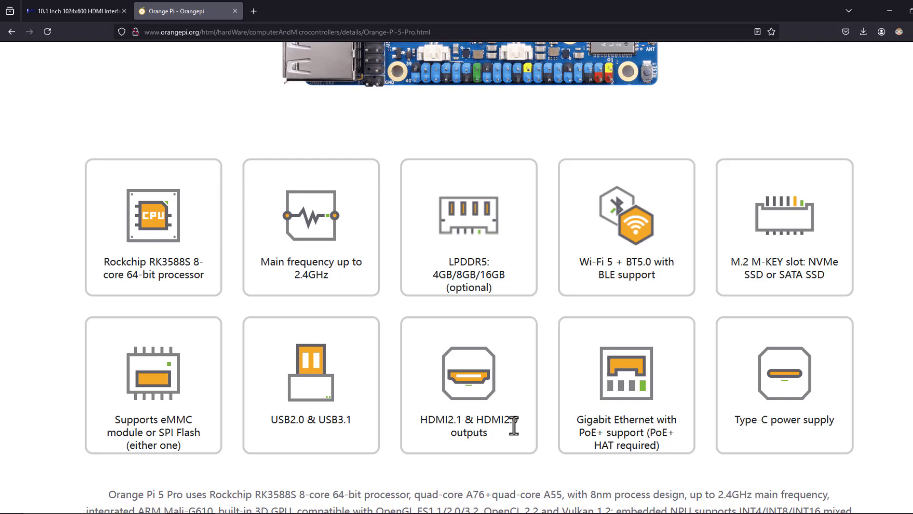
pyautogui.moveTo(238, 493)
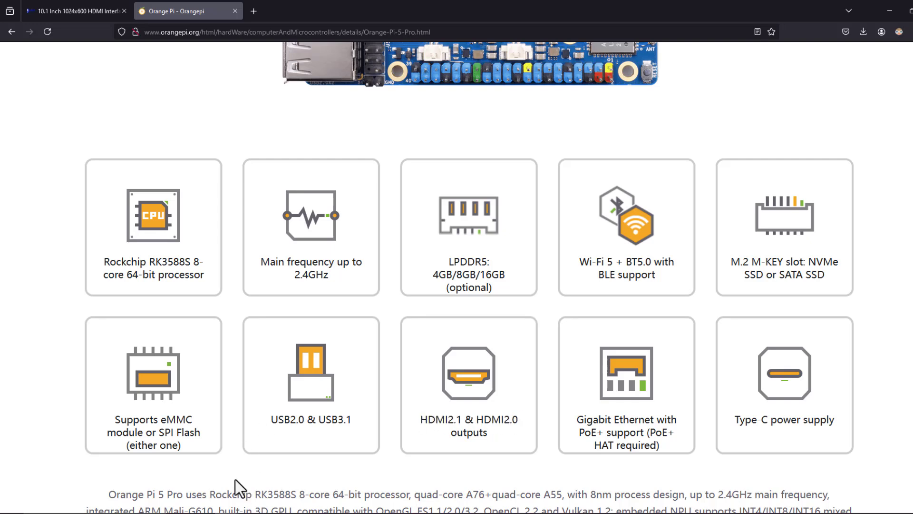
pyautogui.moveTo(195, 443)
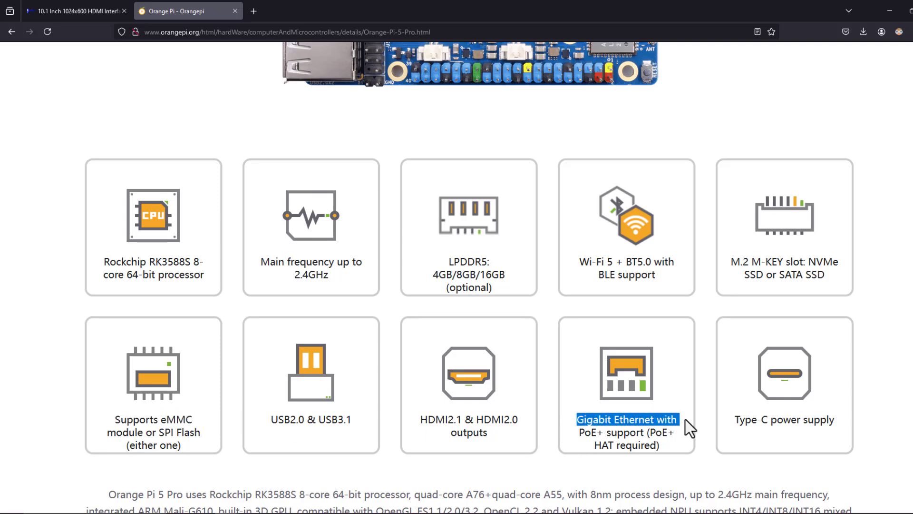
pyautogui.scroll(-3)
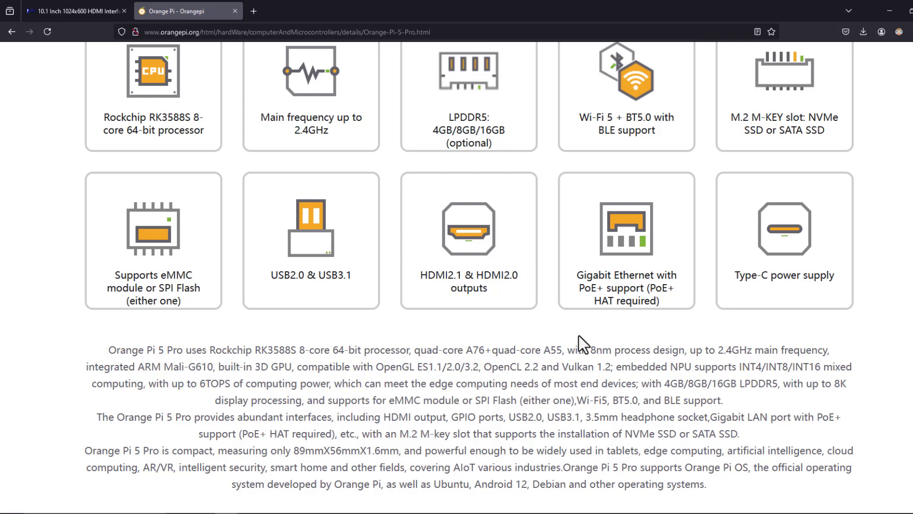
pyautogui.scroll(-3)
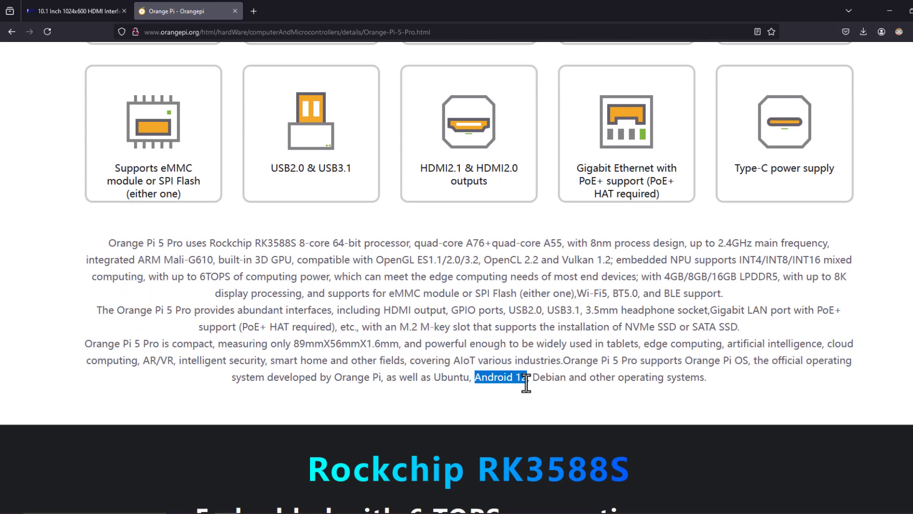
pyautogui.scroll(-3)
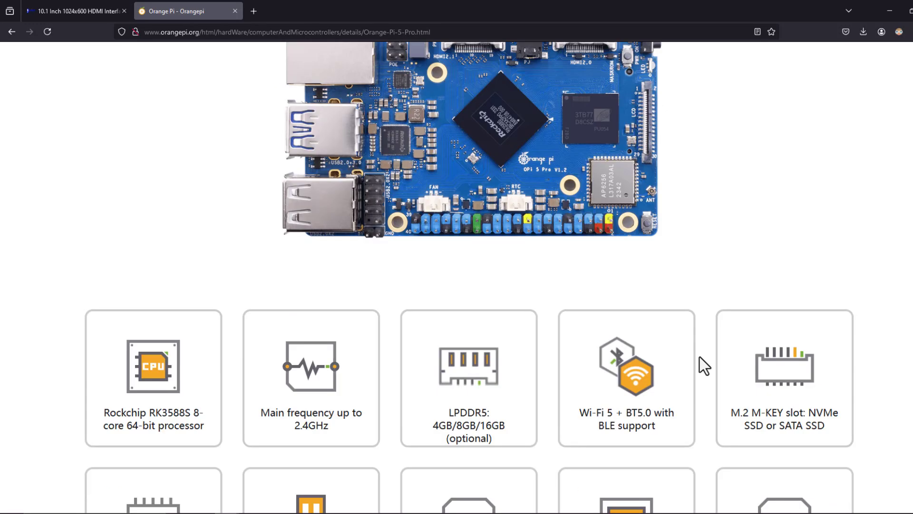
pyautogui.scroll(3)
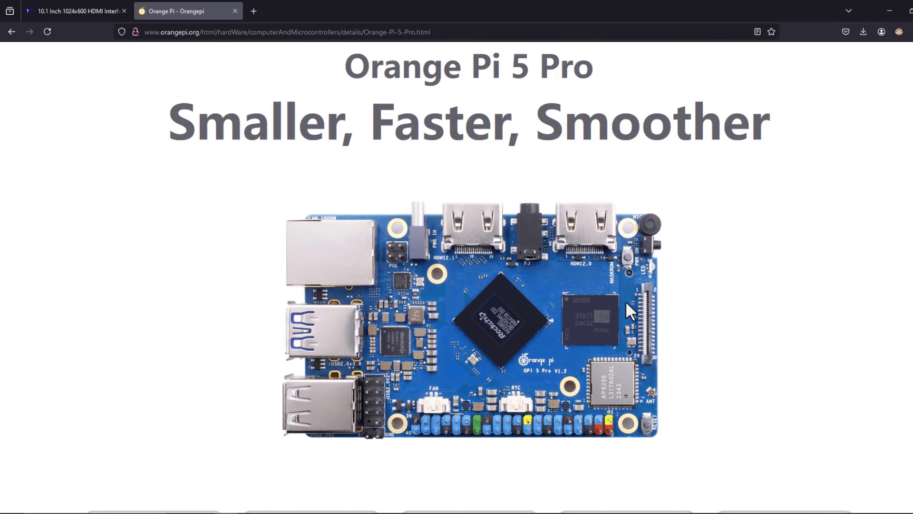
pyautogui.moveTo(517, 327)
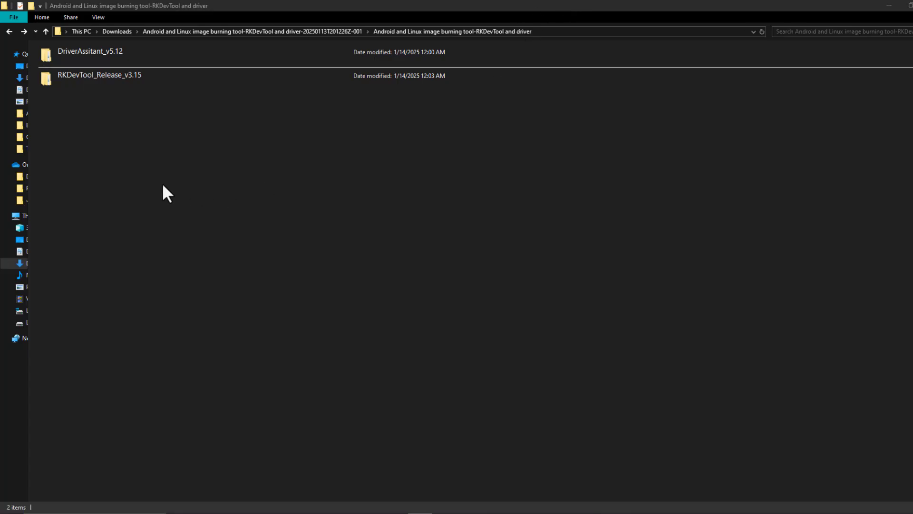
pyautogui.moveTo(144, 101)
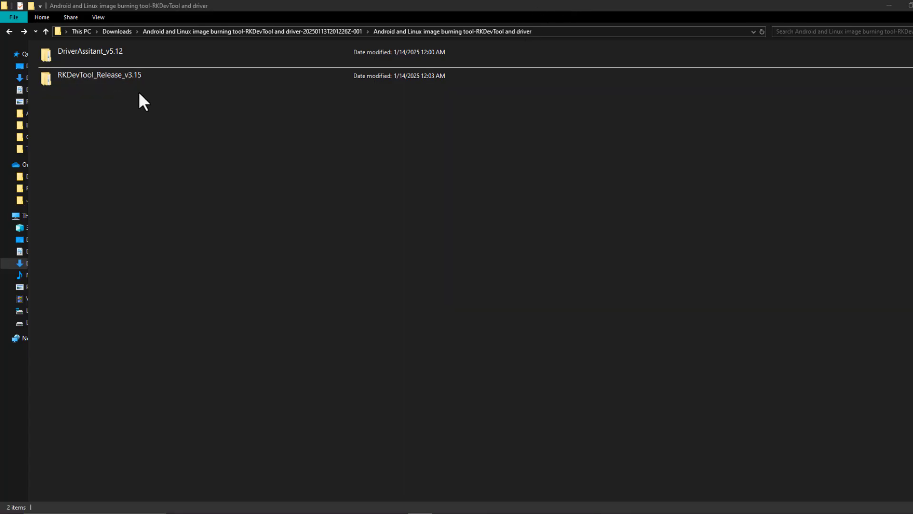
pyautogui.moveTo(184, 101)
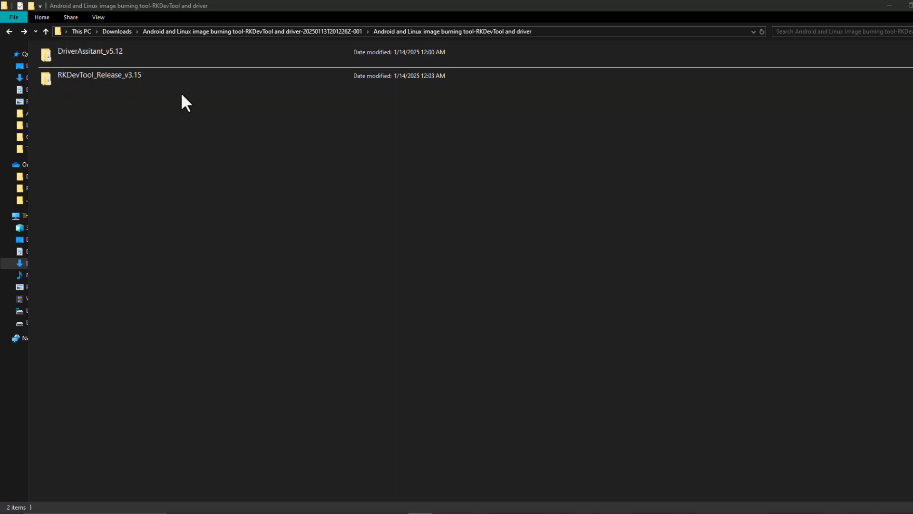
pyautogui.moveTo(111, 116)
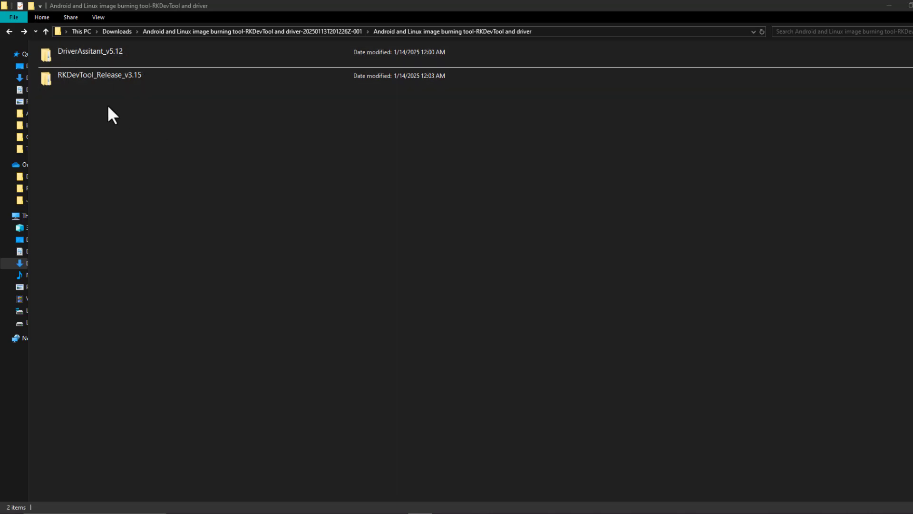
pyautogui.doubleClick(74, 51)
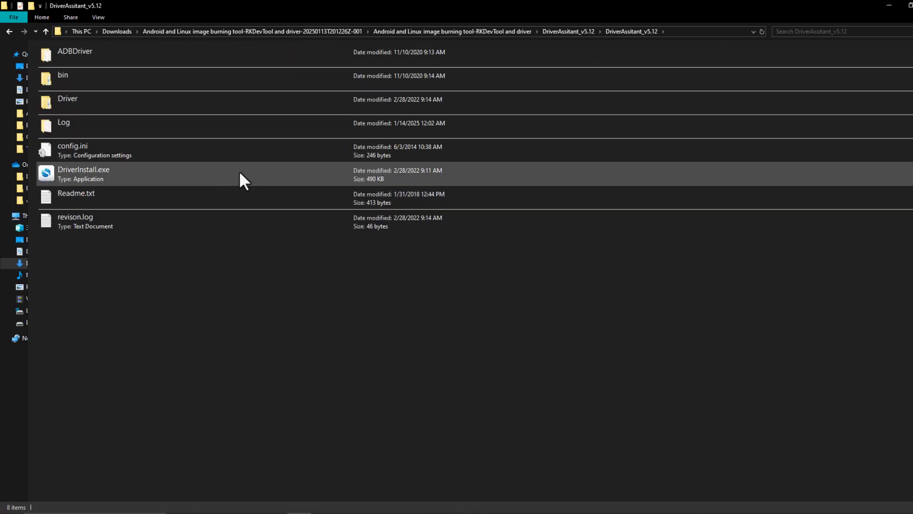
pyautogui.moveTo(292, 183)
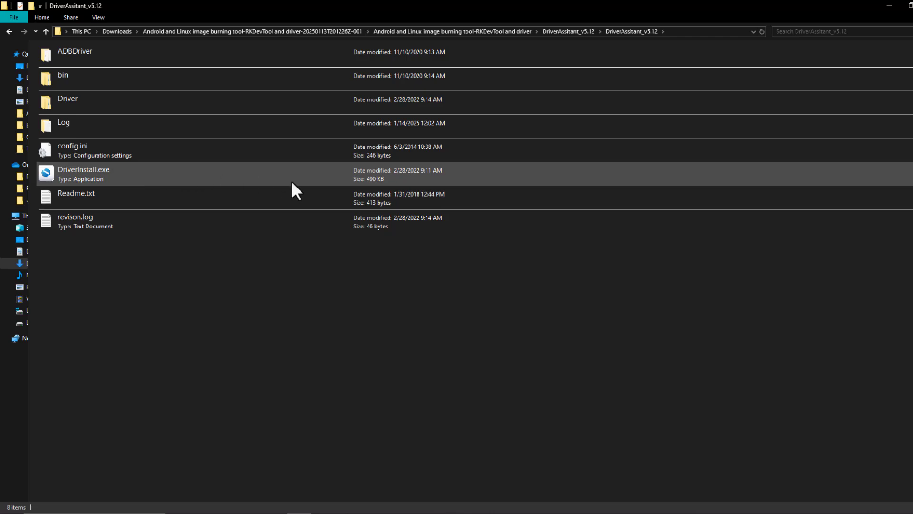
pyautogui.moveTo(317, 199)
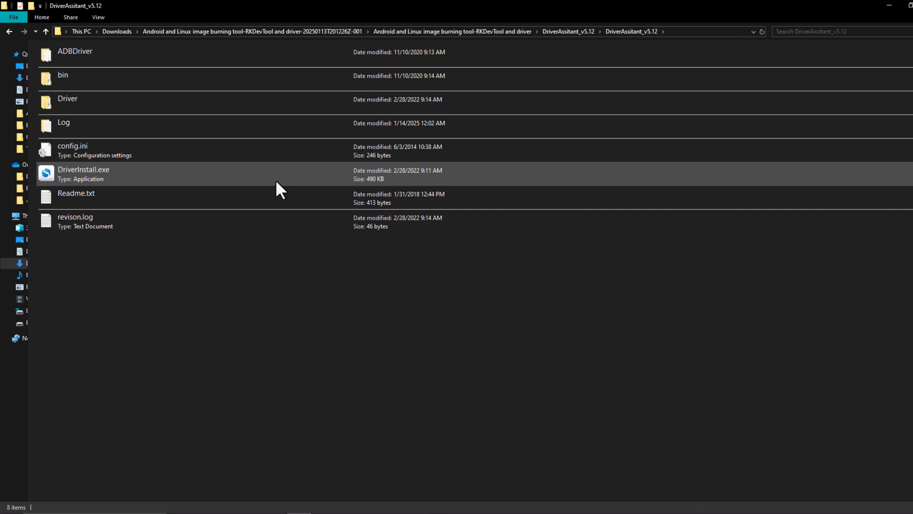
pyautogui.click(232, 222)
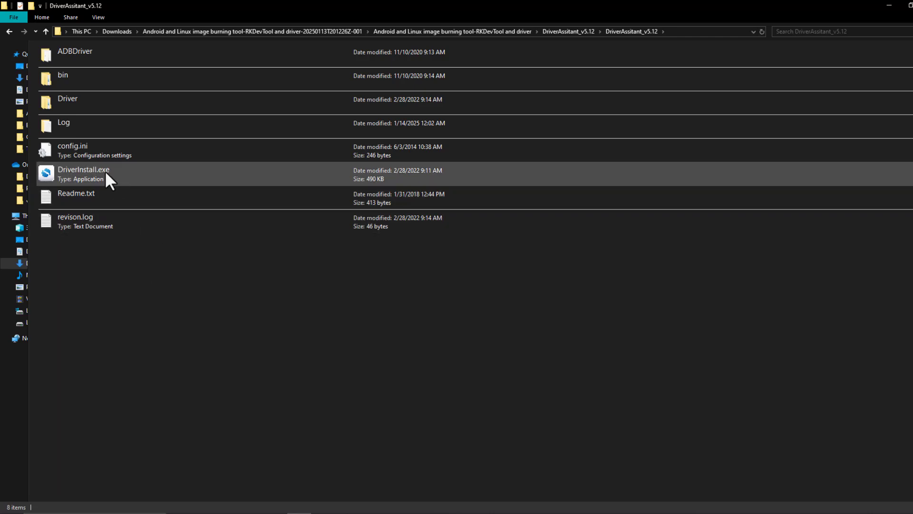
pyautogui.click(83, 173)
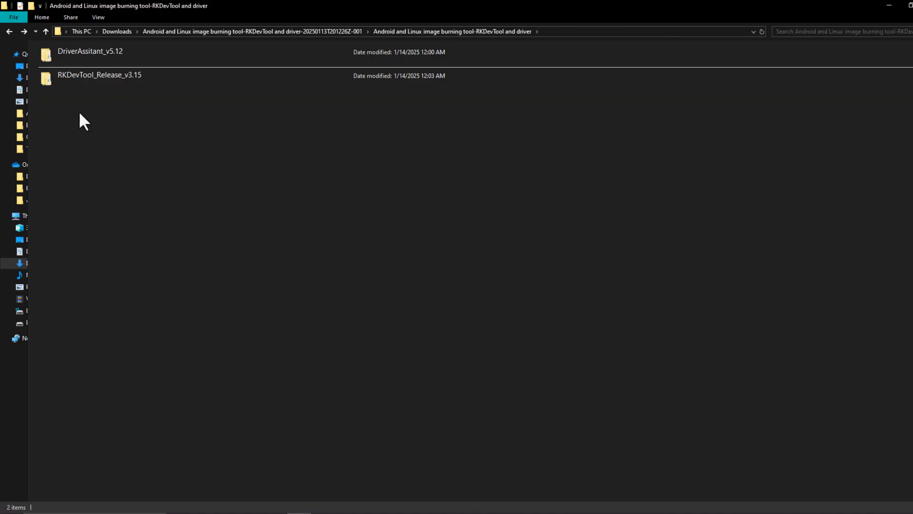
# Open RKDevTool_Release_v3.15, then RKDevTool_v3.15_for_window, and launch RKDevTool.exe
pyautogui.doubleClick(98, 74)
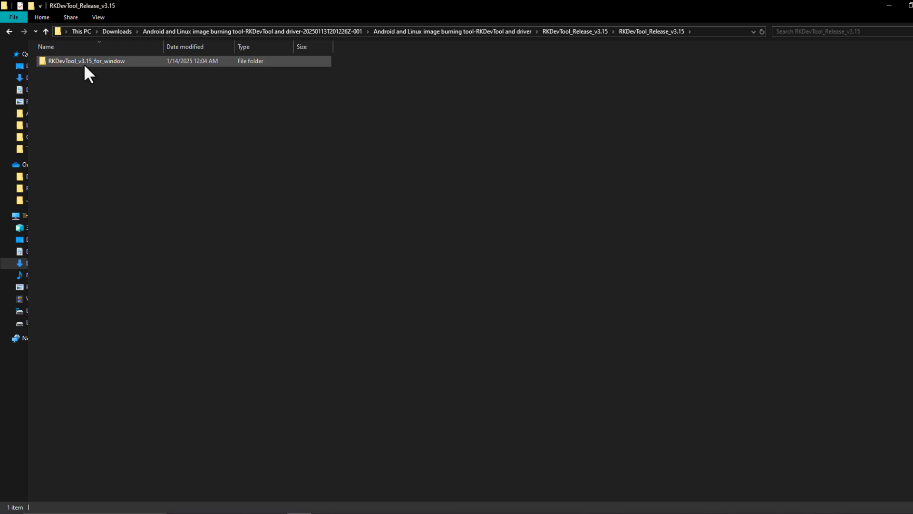
pyautogui.doubleClick(77, 61)
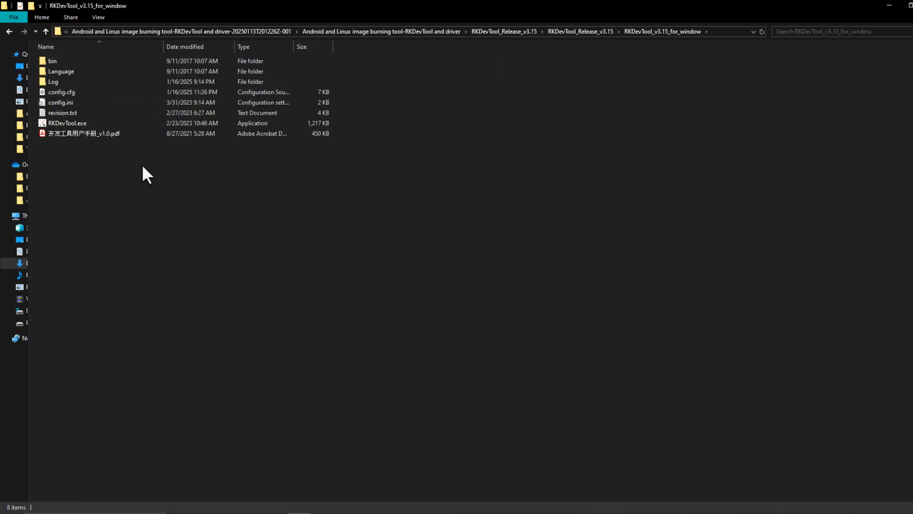
pyautogui.moveTo(141, 181)
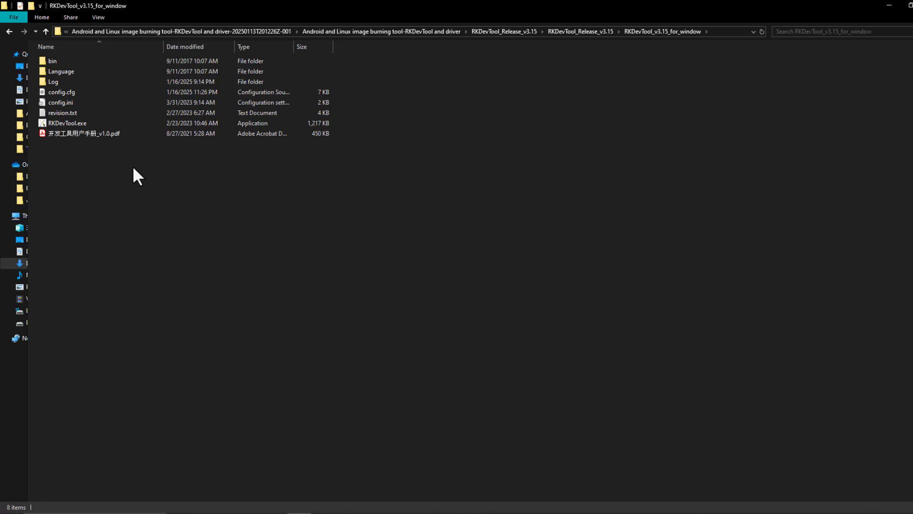
pyautogui.moveTo(105, 166)
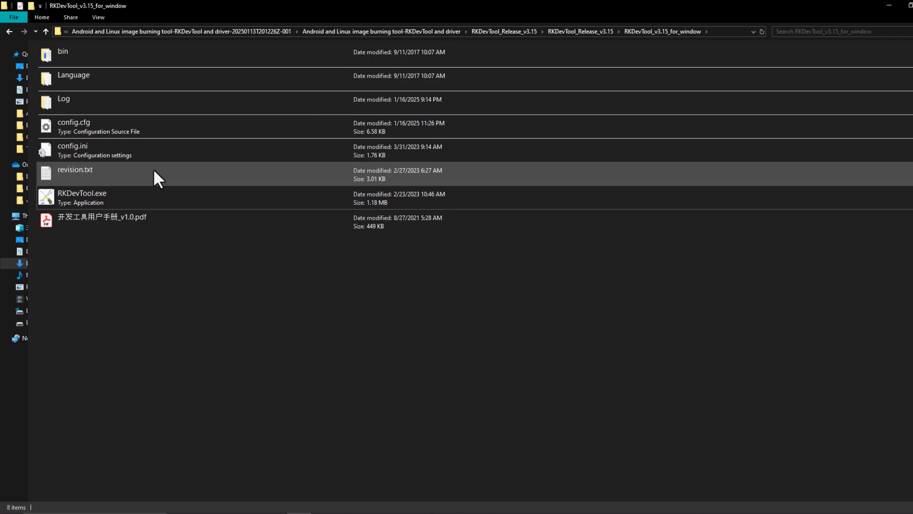
pyautogui.doubleClick(82, 193)
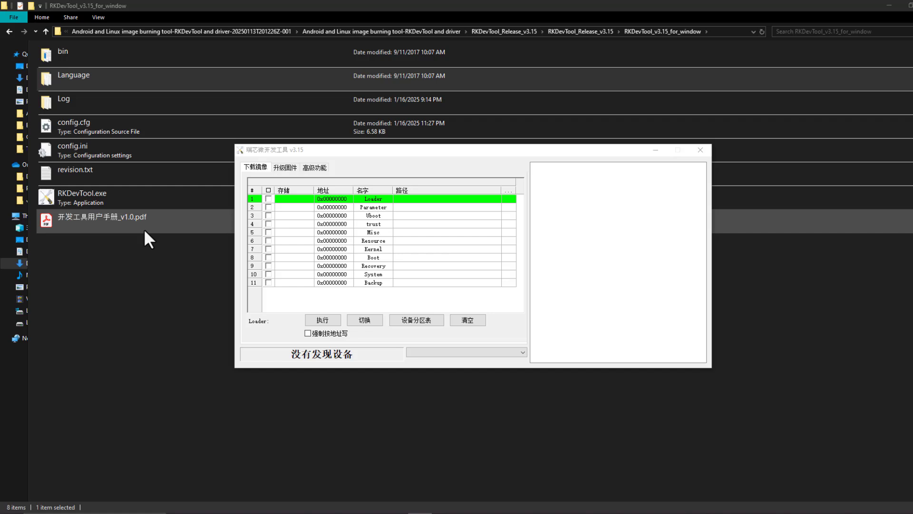
pyautogui.moveTo(784, 221)
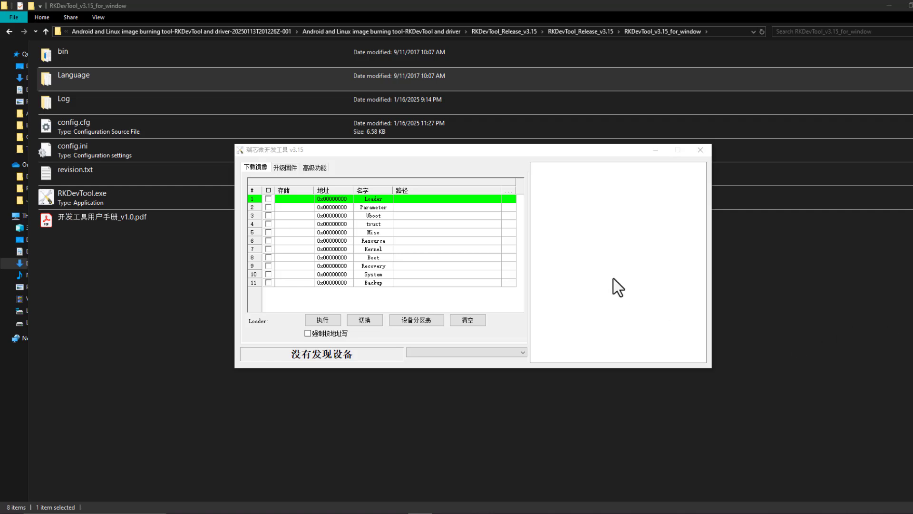
pyautogui.moveTo(594, 286)
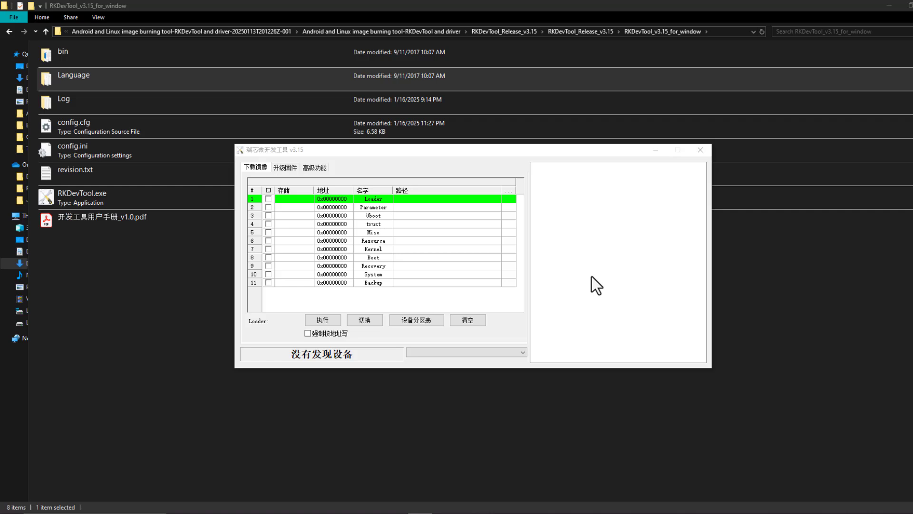
pyautogui.moveTo(578, 290)
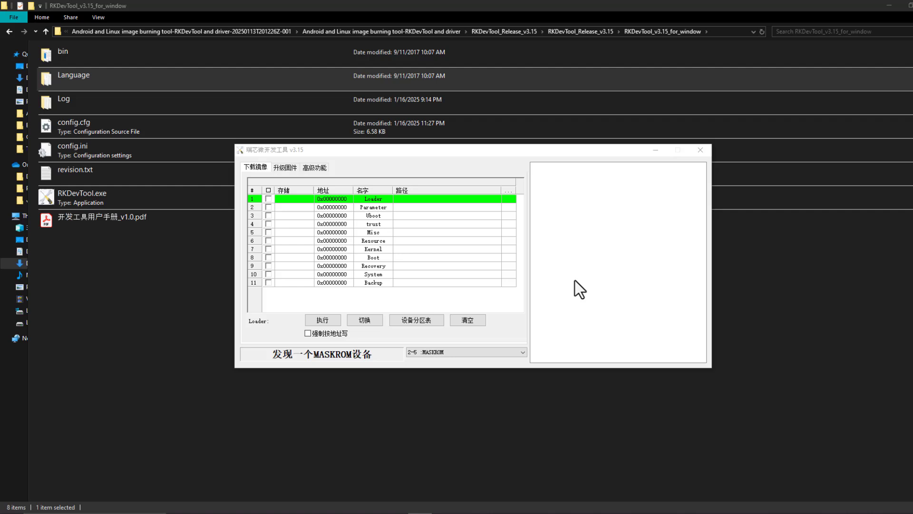
pyautogui.moveTo(355, 342)
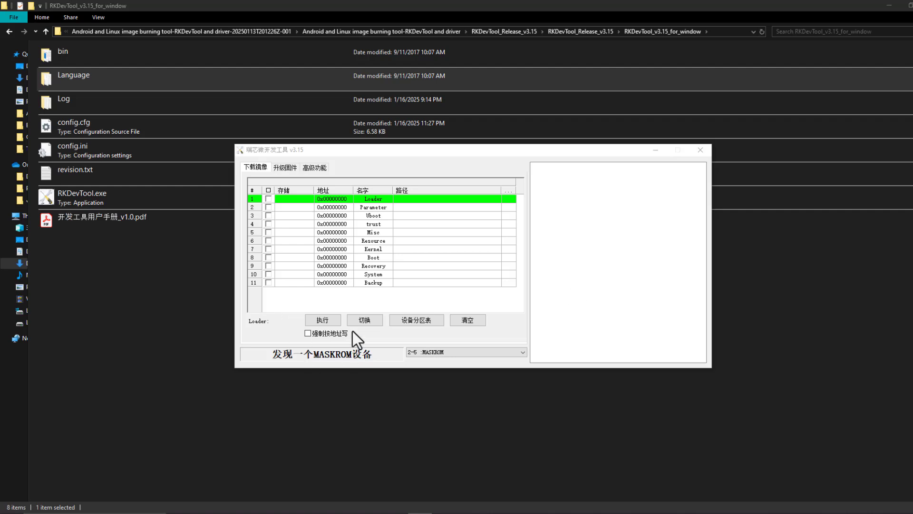
# Load OrangePi5Pro_RK3588S_Android12_v1.0.1.img as firmware in the 升级固件 tab
pyautogui.click(285, 167)
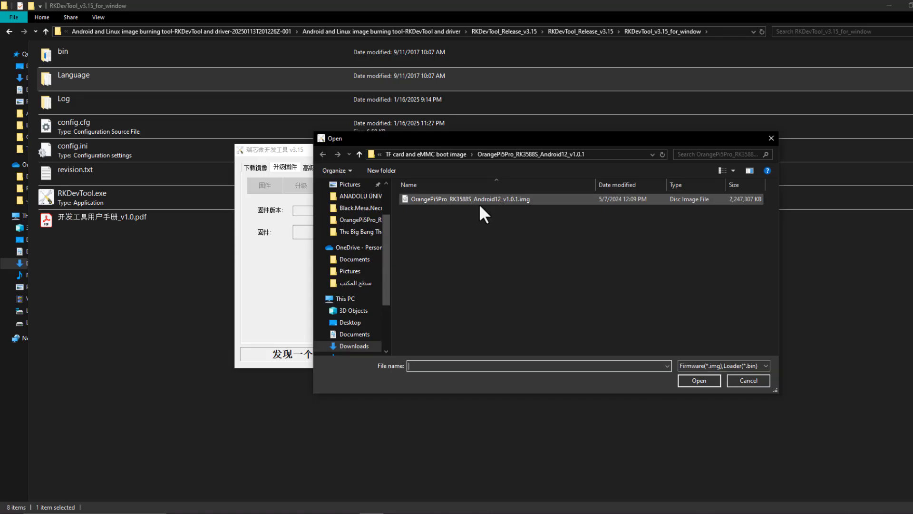
pyautogui.moveTo(495, 209)
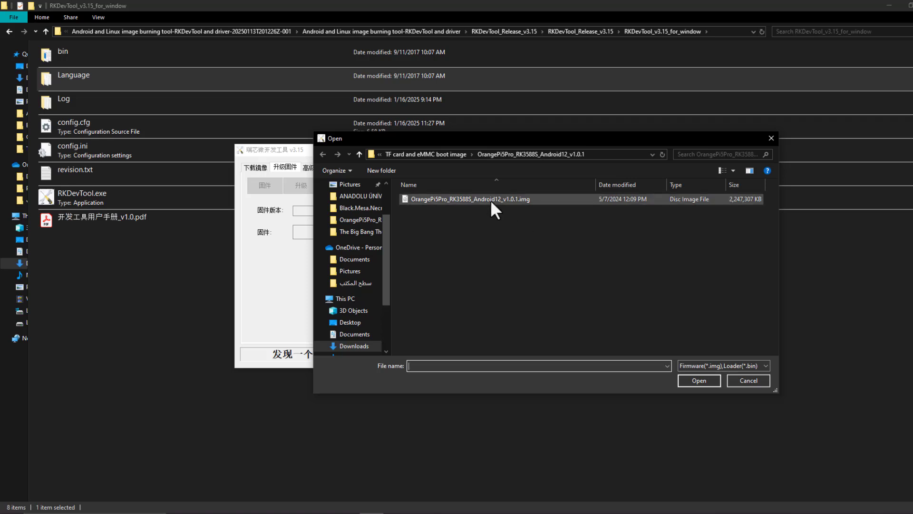
pyautogui.click(699, 380)
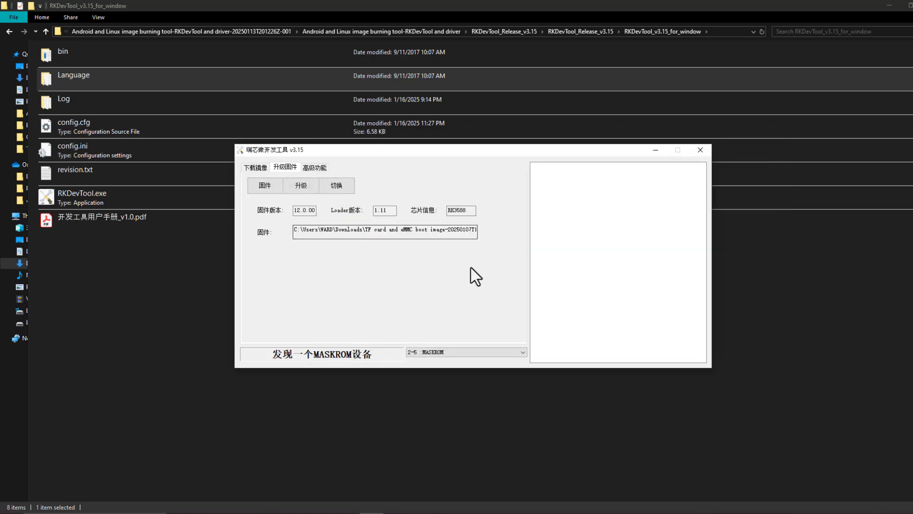
pyautogui.moveTo(509, 244)
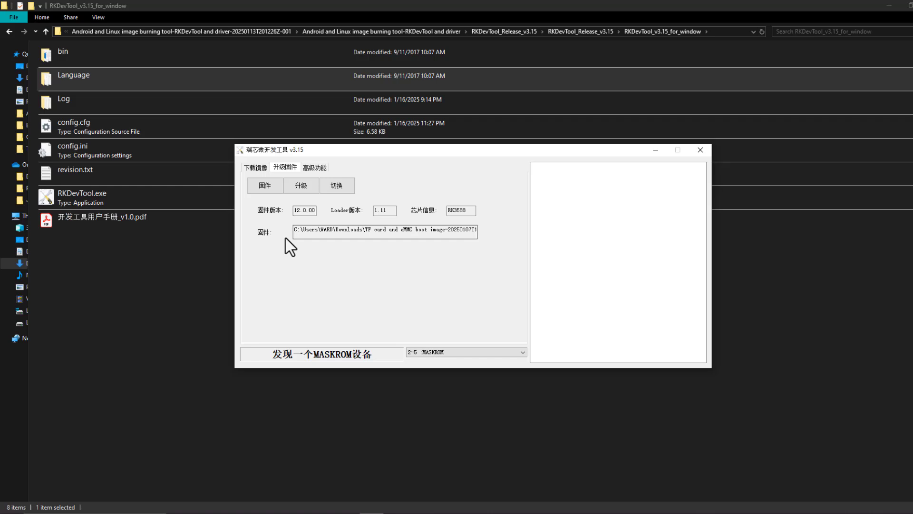
pyautogui.click(301, 185)
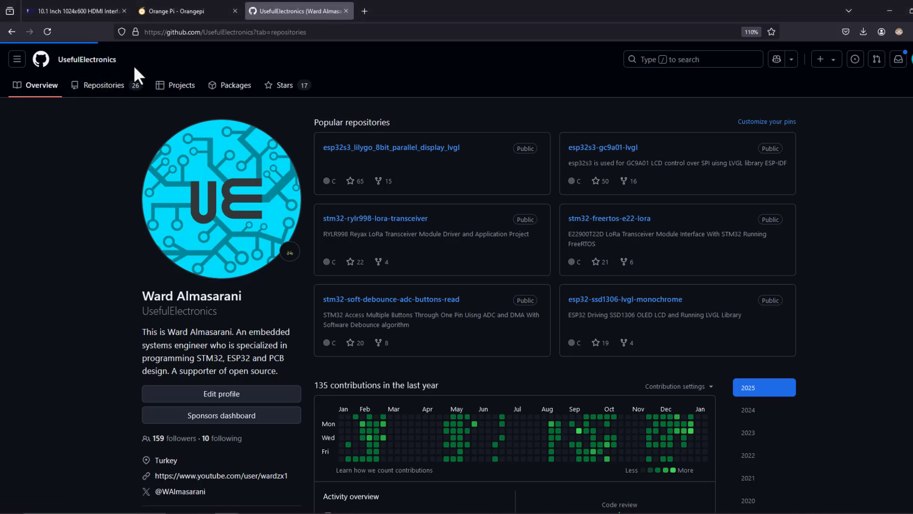
# Open the esp32s3-2.1inch-lvgl repository from UsefulElectronics' Repositories list
pyautogui.click(104, 85)
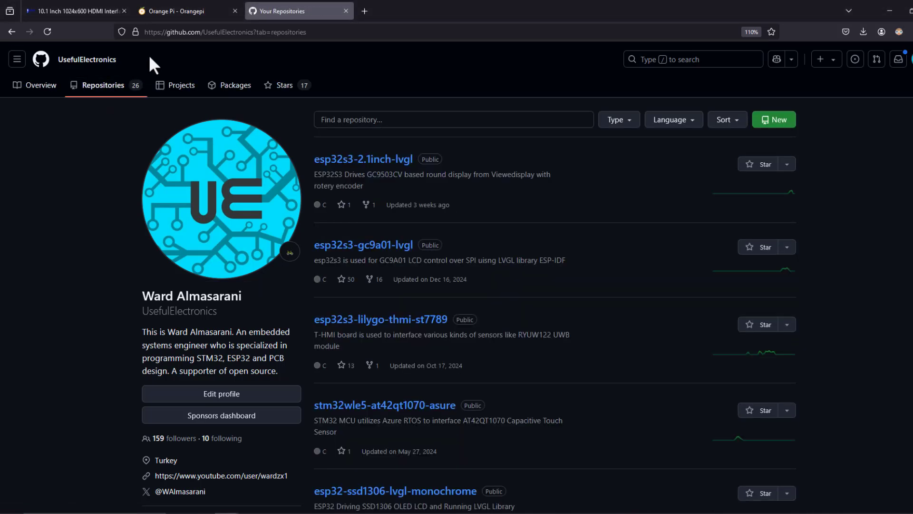
pyautogui.moveTo(621, 253)
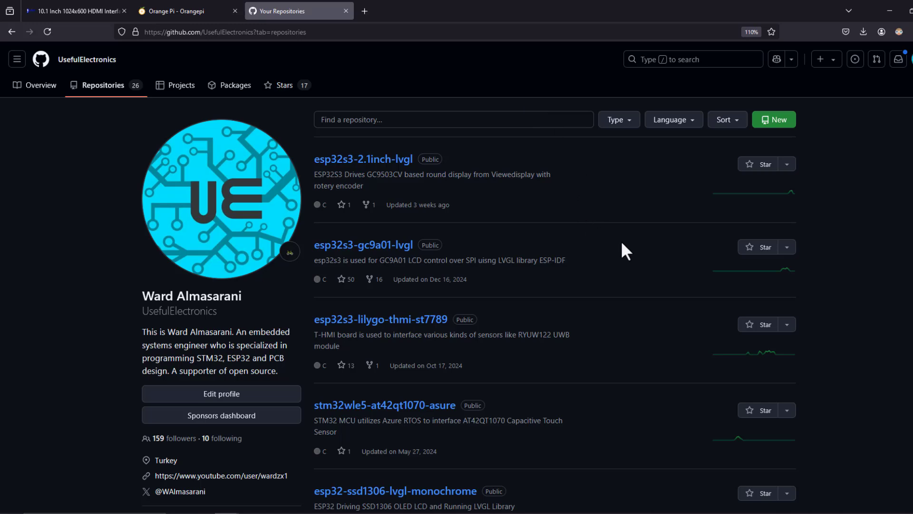
pyautogui.scroll(-3)
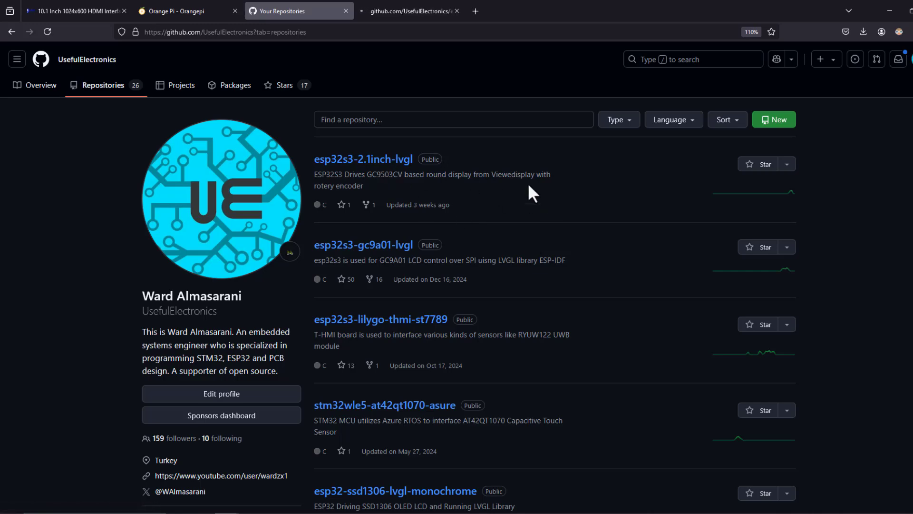
pyautogui.click(364, 159)
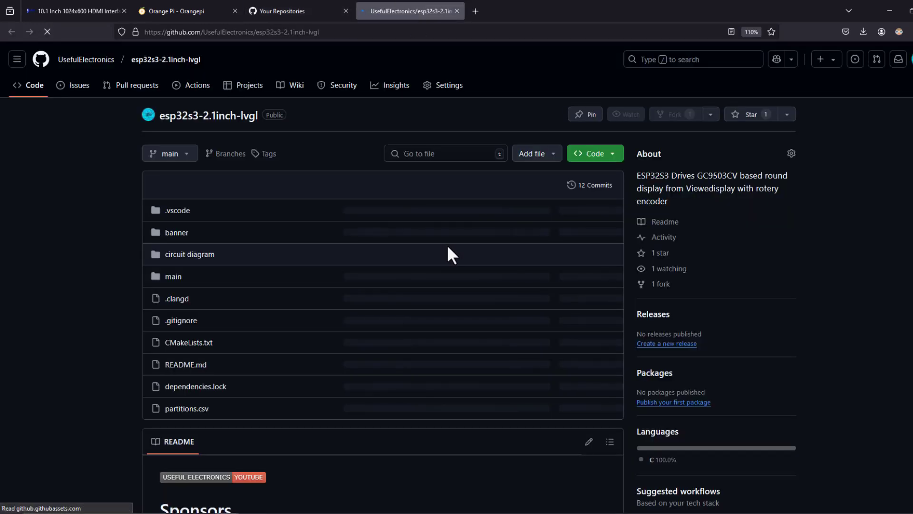